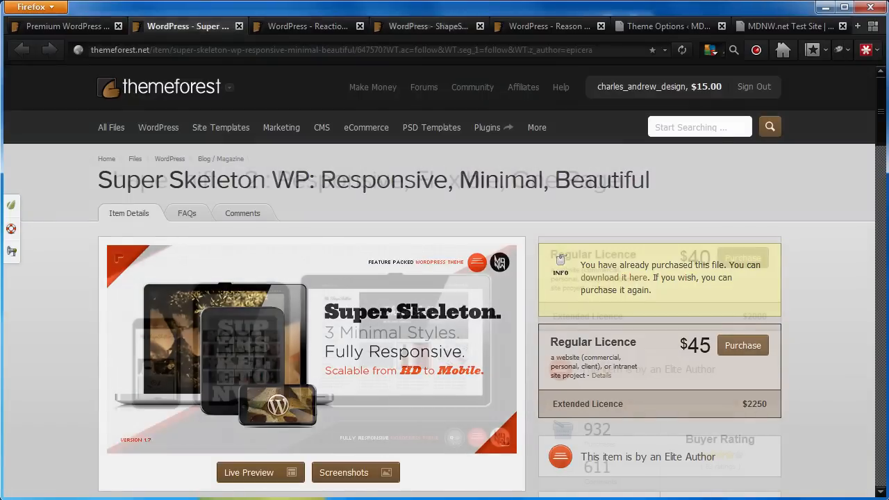
- Save the purchased Reaction WP theme's 'download it here' link as a zip on the Desktop
left_click(309, 25)
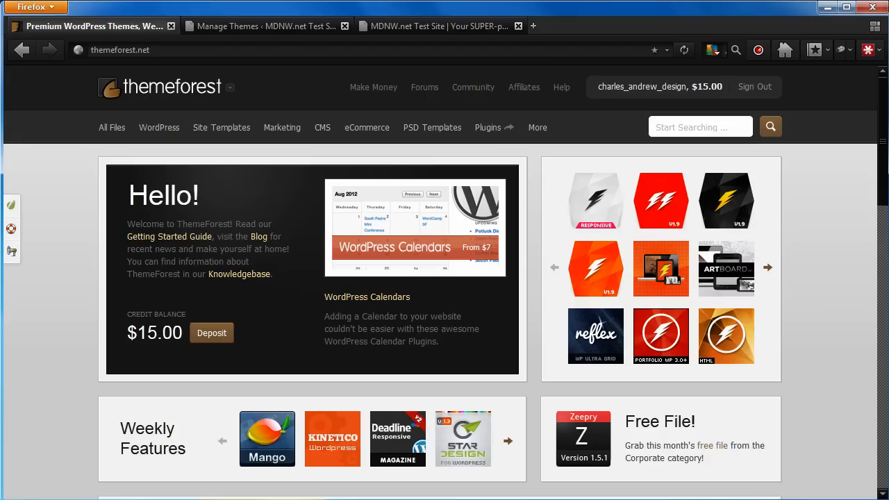
left_click(725, 200)
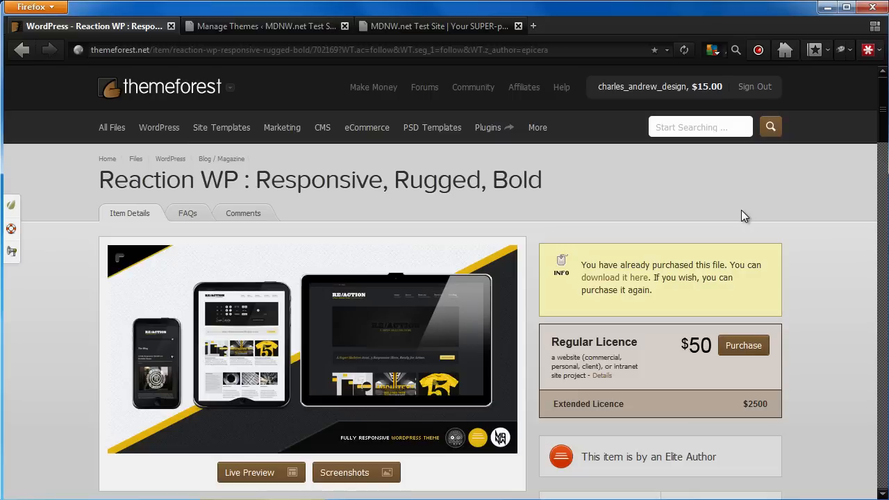
right_click(613, 278)
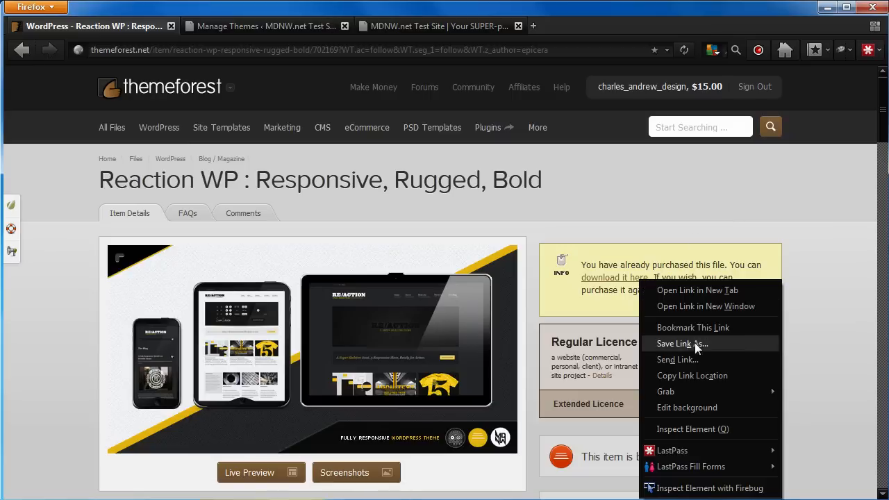
left_click(683, 345)
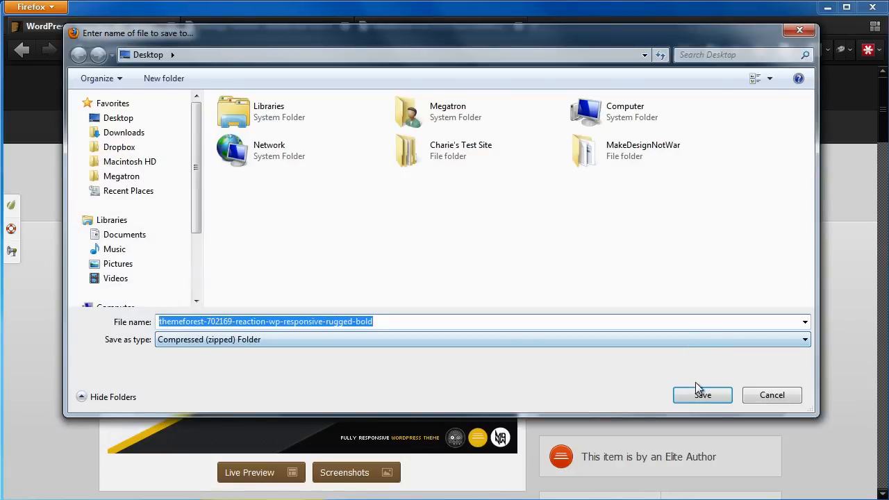
left_click(703, 394)
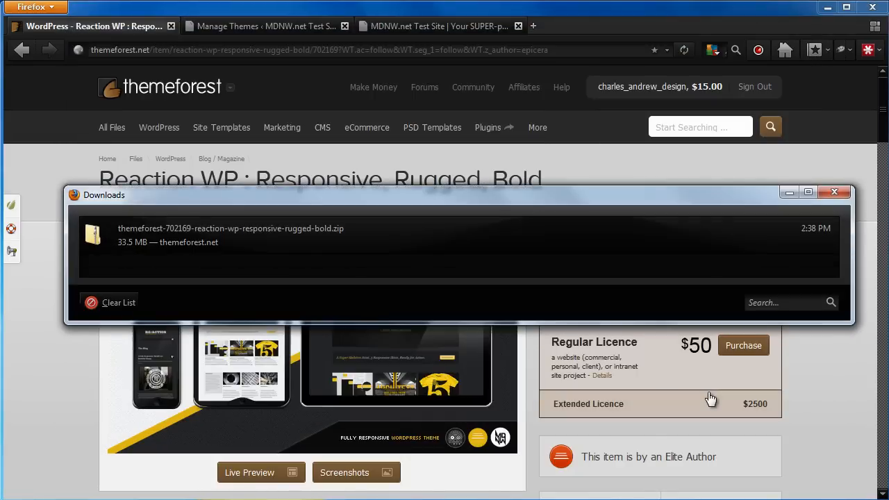
mouse_move(853, 250)
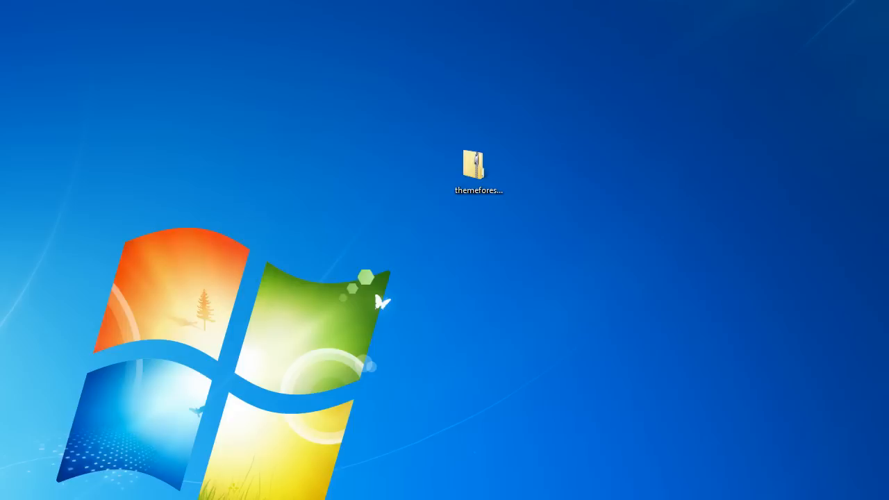
- Extract the downloaded Reaction zip into the suggested desktop folder
right_click(477, 166)
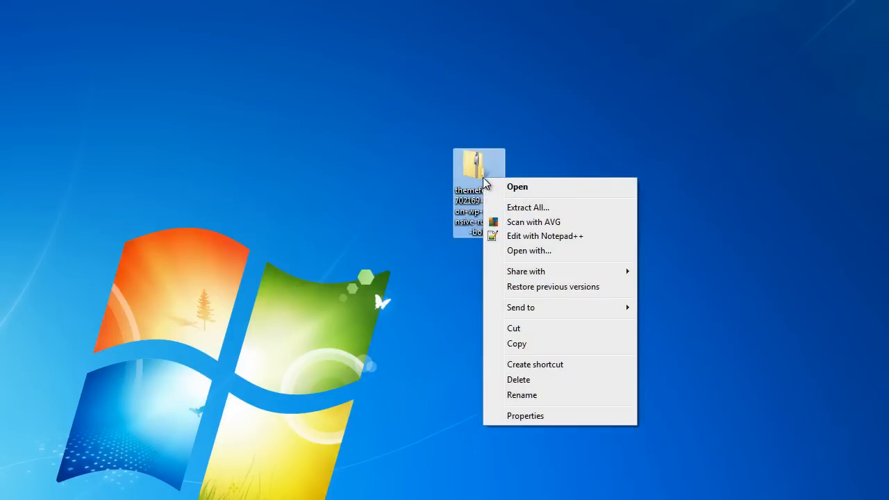
left_click(528, 207)
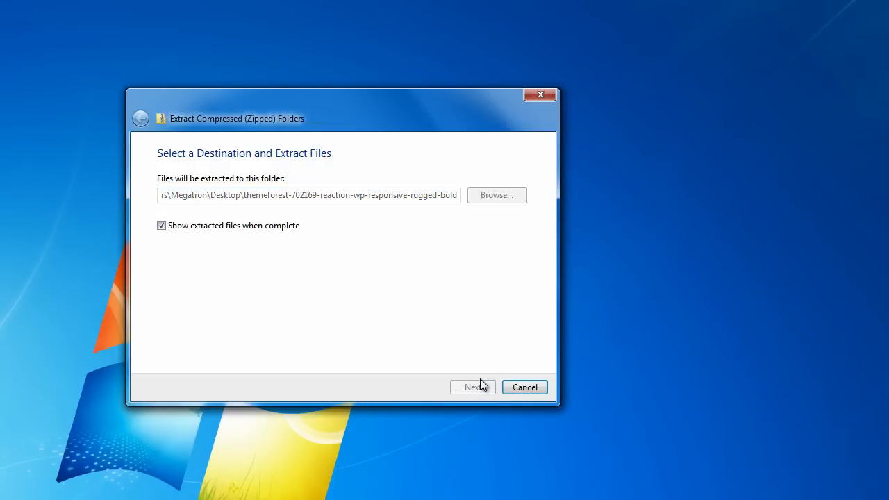
left_click(472, 386)
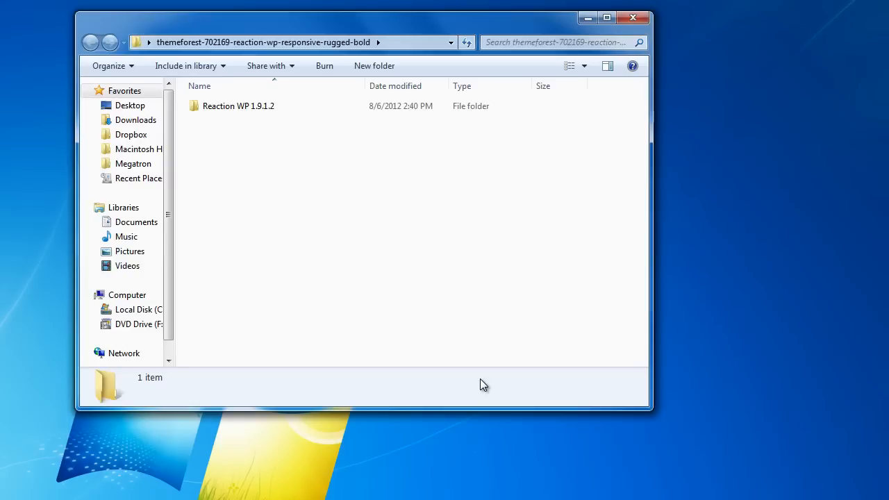
- Browse into the Reaction WP 1.9.1.2 folder and its The Theme Zip subfolder
left_click(239, 106)
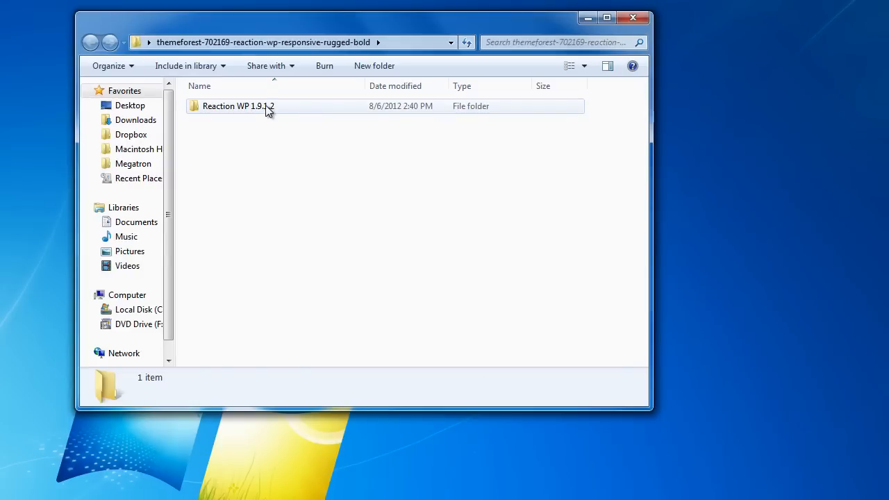
double_click(239, 106)
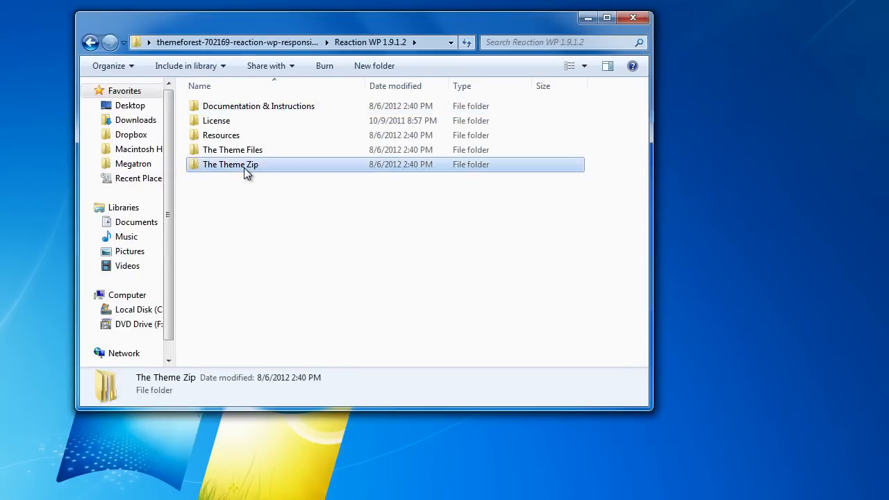
double_click(231, 164)
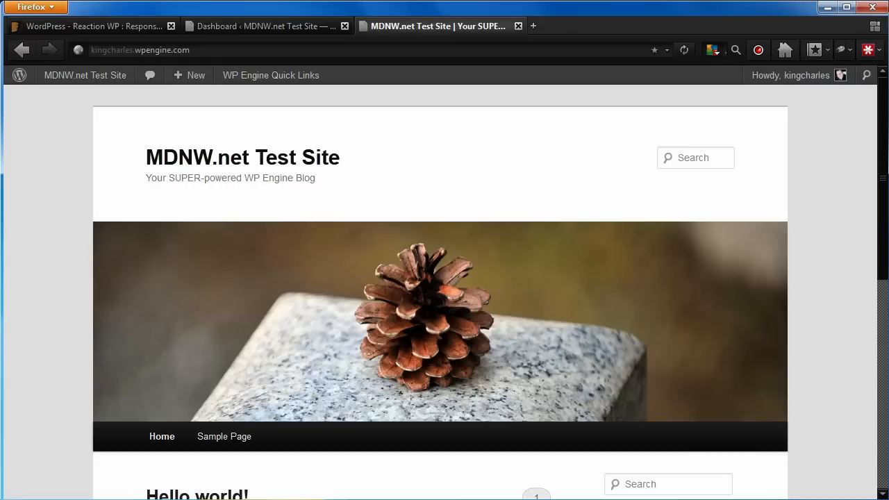
mouse_move(882, 347)
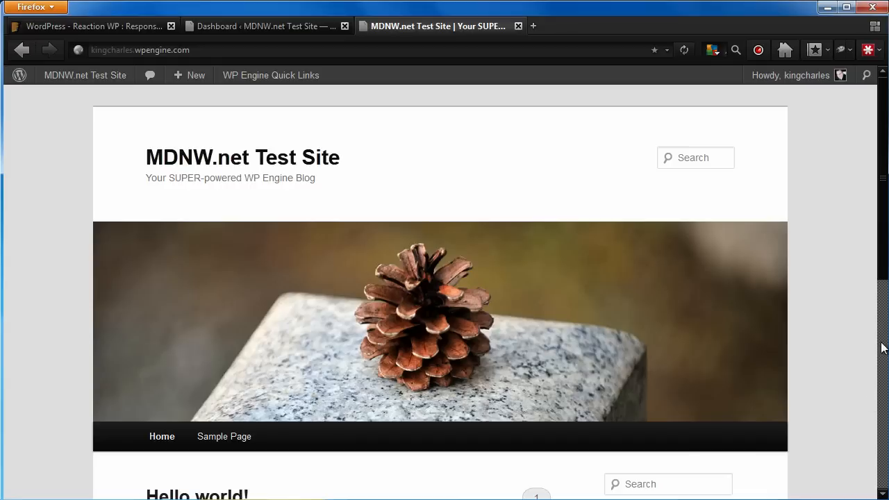
- Switch from the test site's front page to the MDNW.net admin Dashboard
scroll("down", 3)
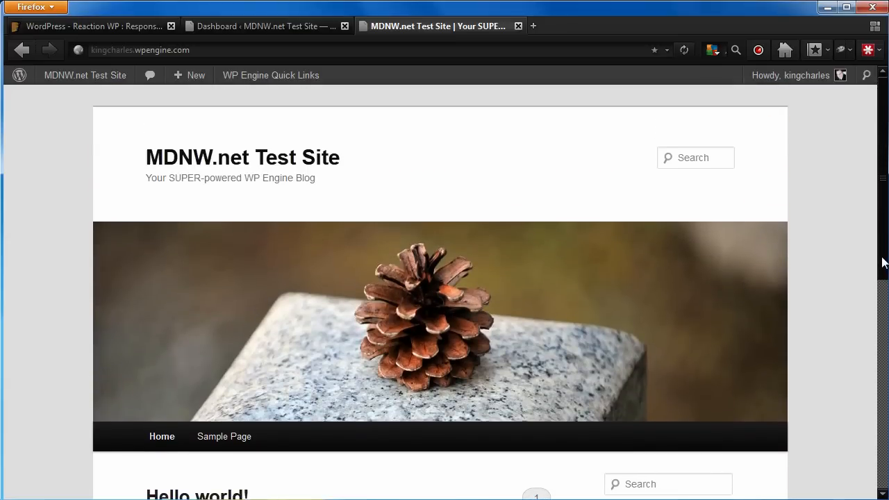
mouse_move(819, 255)
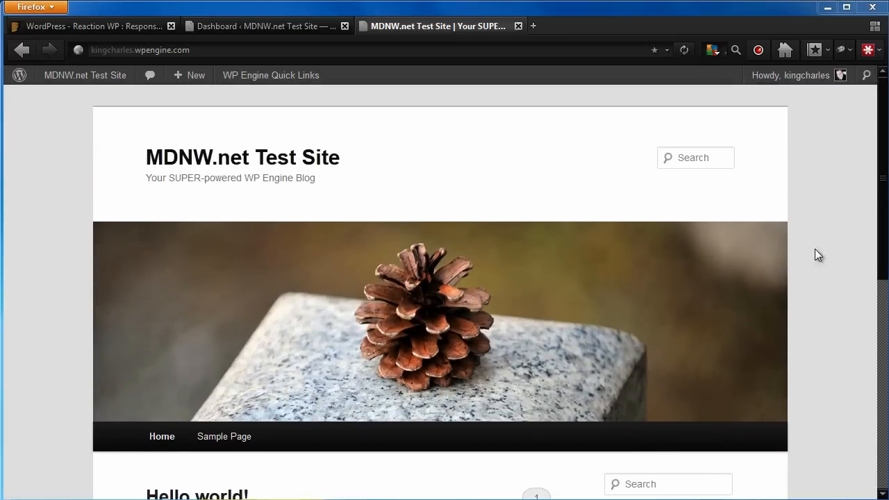
left_click(266, 25)
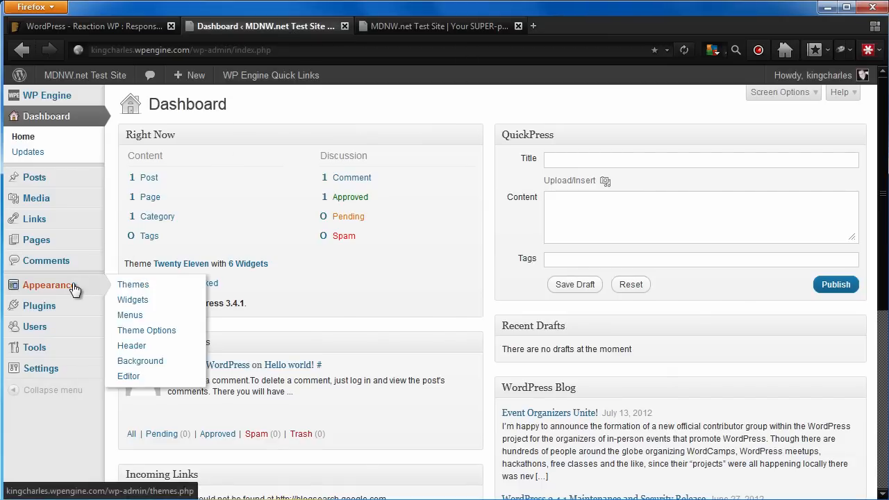
- Start a theme upload and choose reaction.zip from the extracted folder as the package
left_click(133, 283)
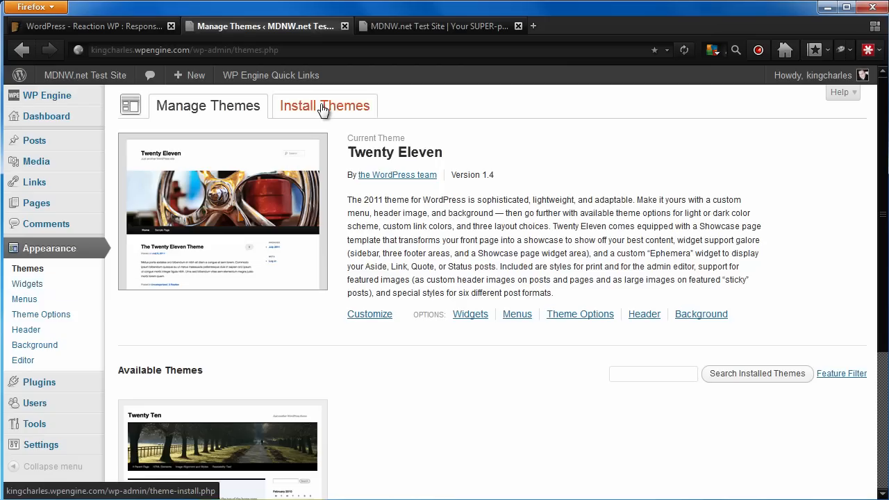
left_click(325, 105)
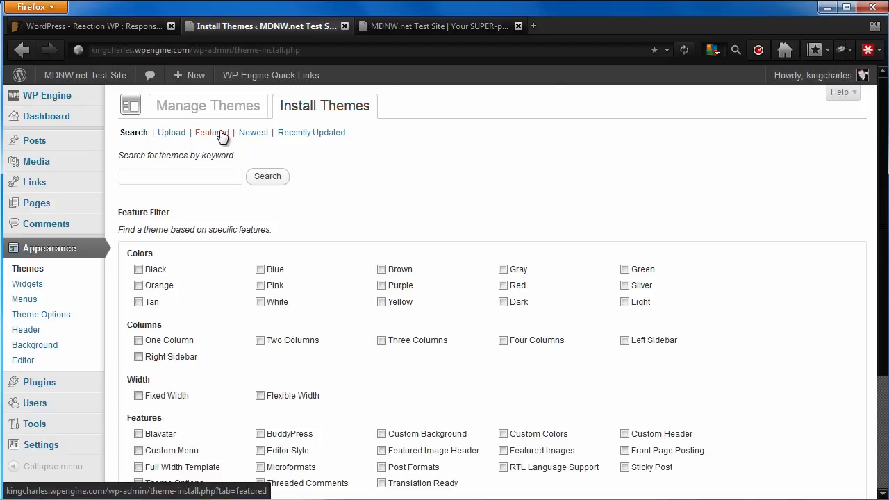
left_click(170, 134)
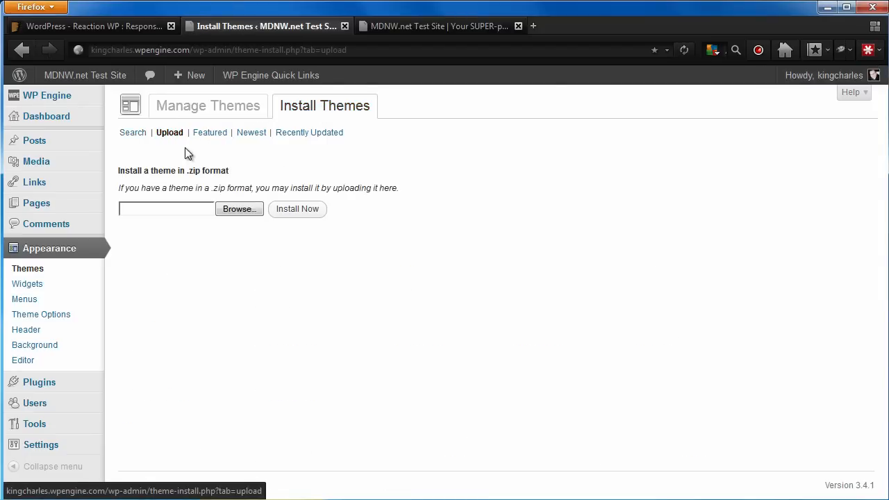
left_click(239, 209)
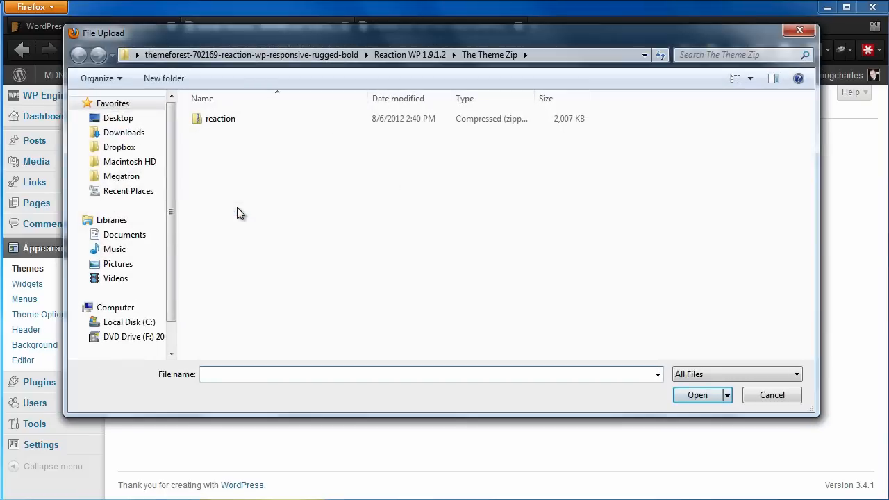
left_click(220, 118)
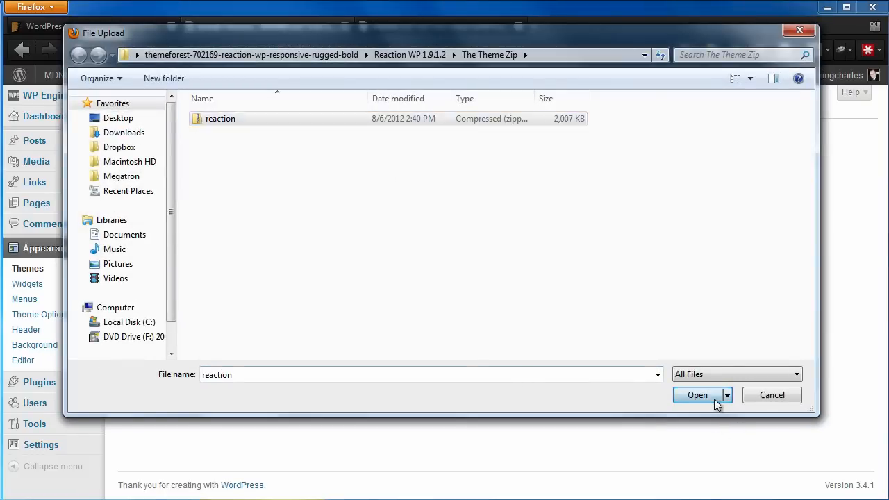
left_click(697, 394)
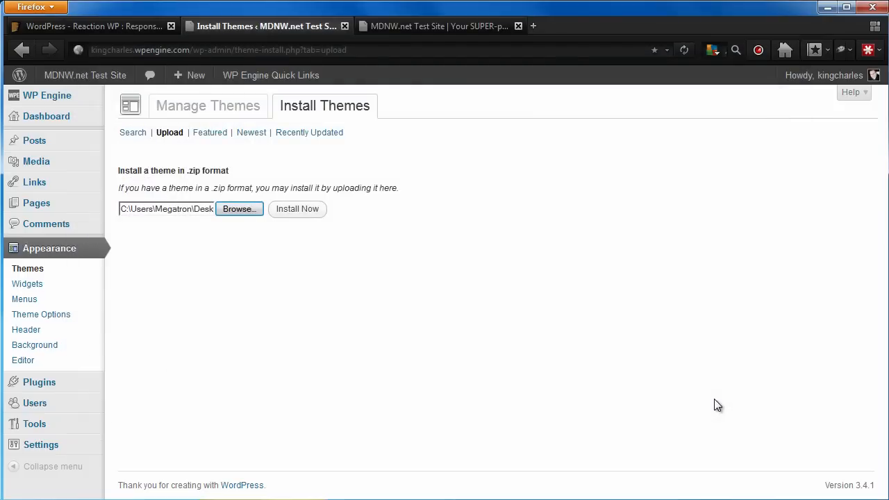
- Install the uploaded Reaction theme, activate it, and return to the live site
left_click(297, 209)
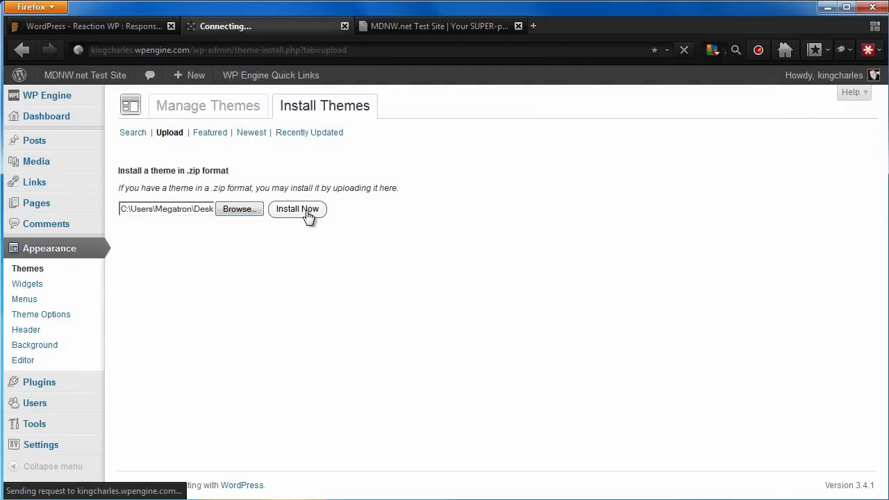
left_click(297, 208)
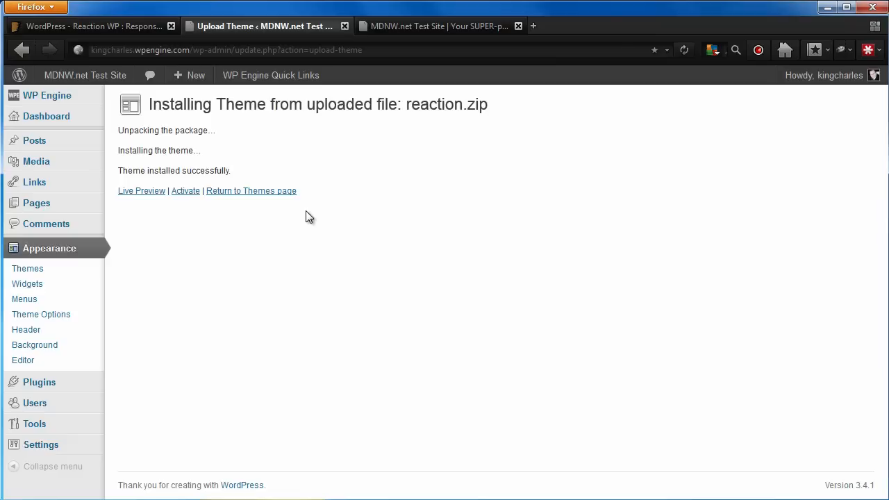
left_click(186, 191)
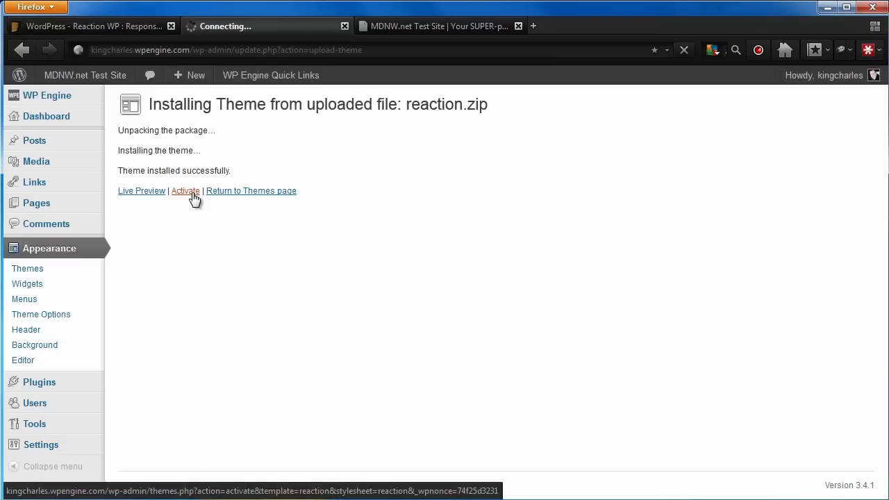
left_click(186, 191)
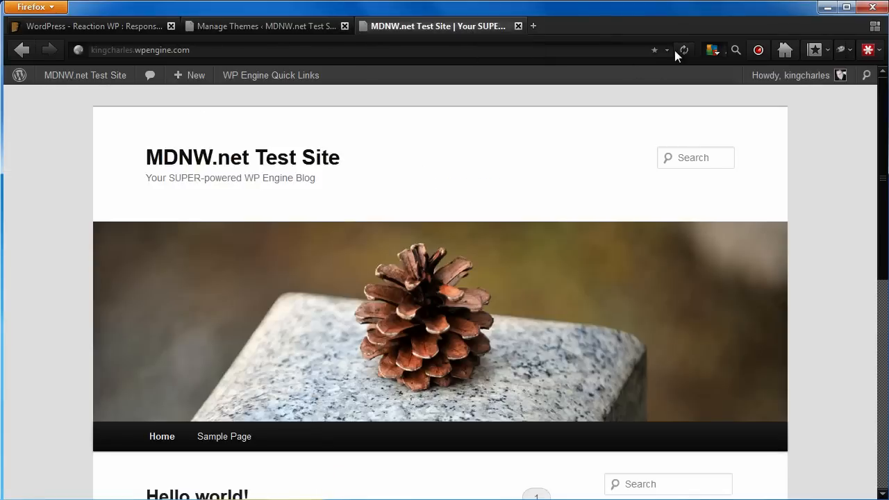
- Reload the front page so it renders with the newly activated RE/ACTION theme
left_click(684, 50)
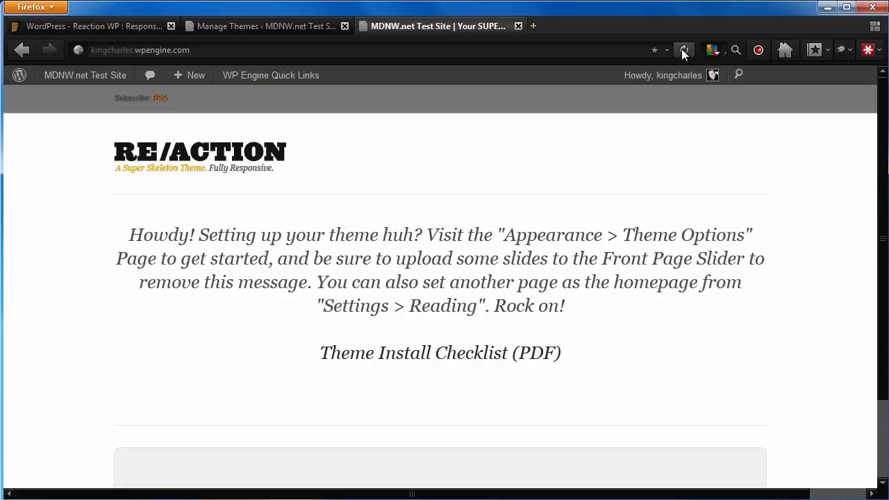
mouse_move(684, 50)
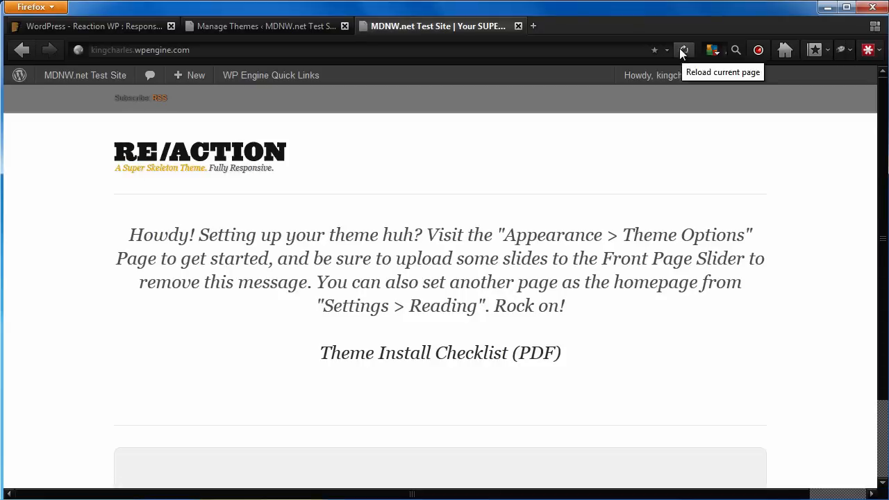
left_click(267, 25)
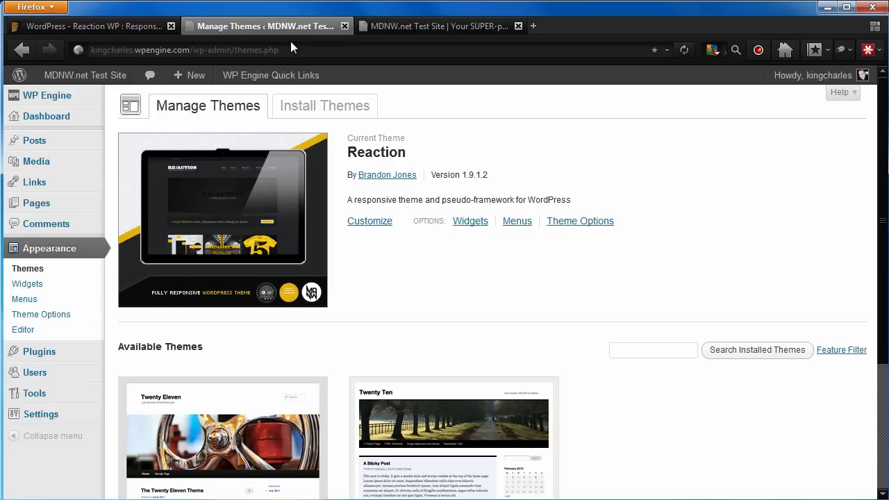
- Save a #section-tophat custom CSS rule giving the top hat a grey background in Theme Options
left_click(41, 314)
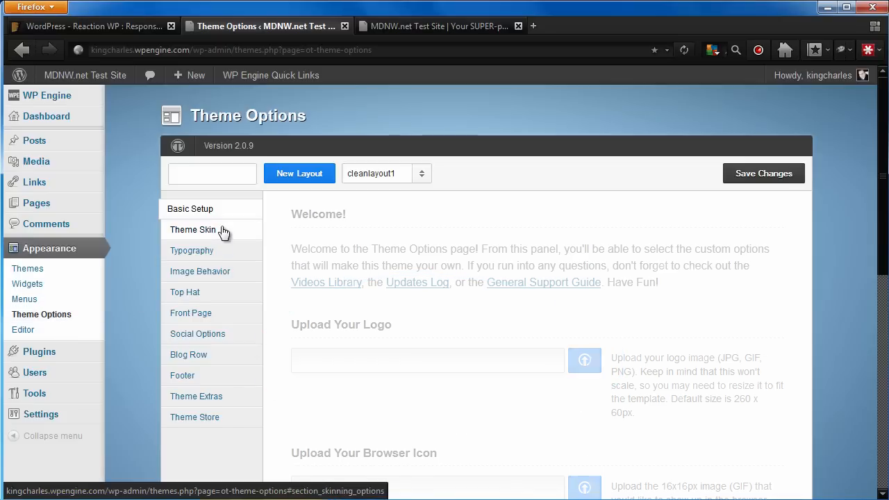
scroll("down", 3)
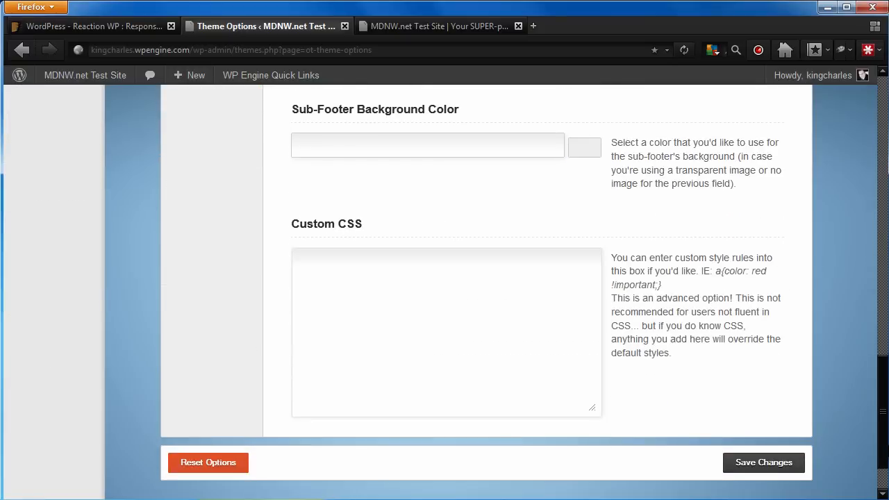
left_click(764, 463)
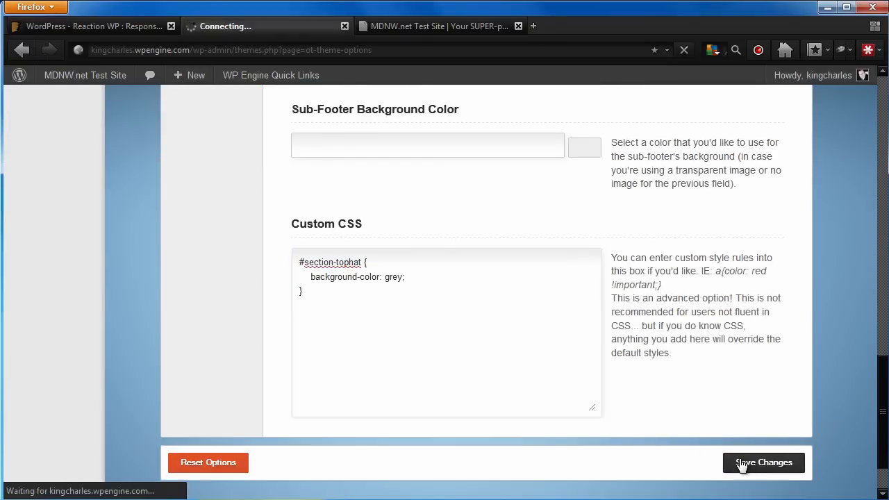